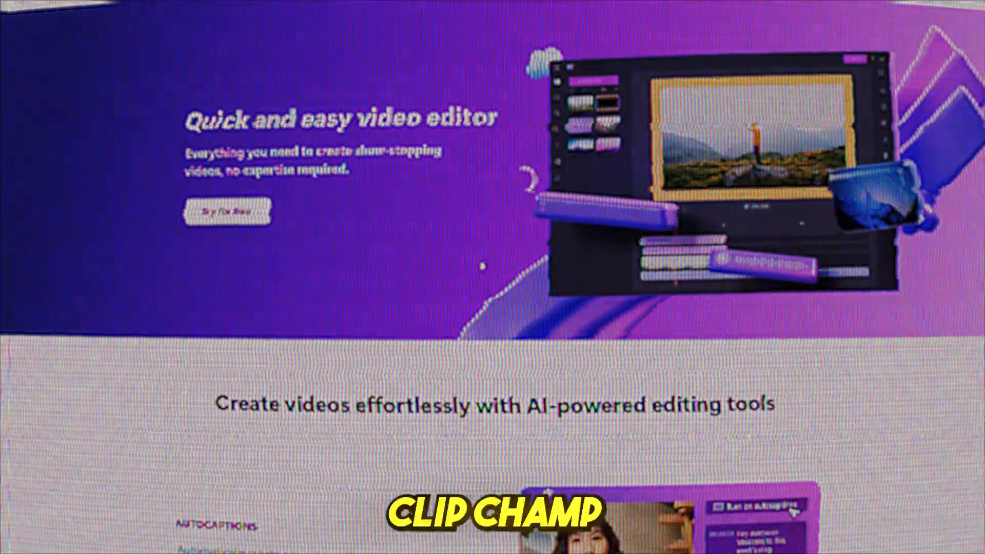
Type 'person' into the title's Text field to complete the DOG PERSON caption over the kitten clip.
scroll("down", 3)
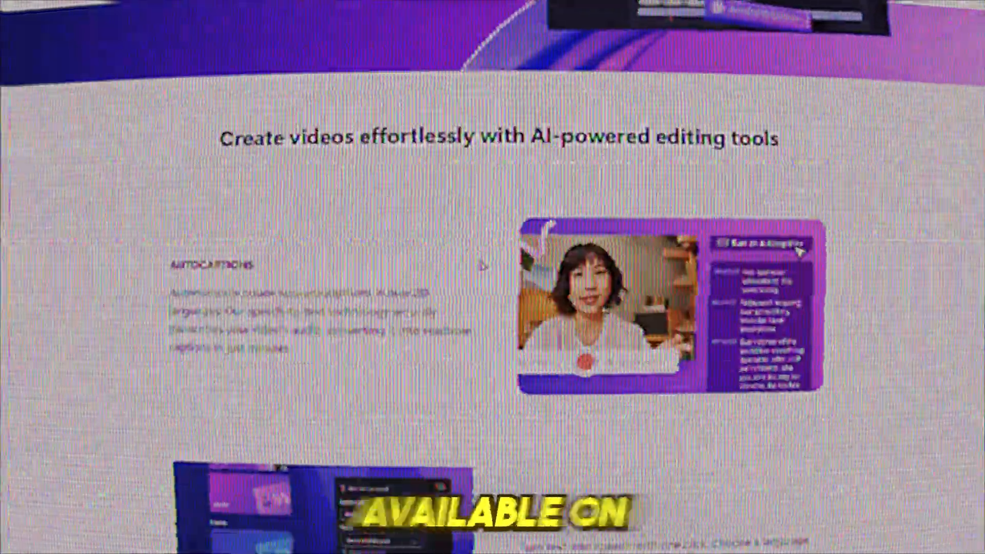
scroll("down", 3)
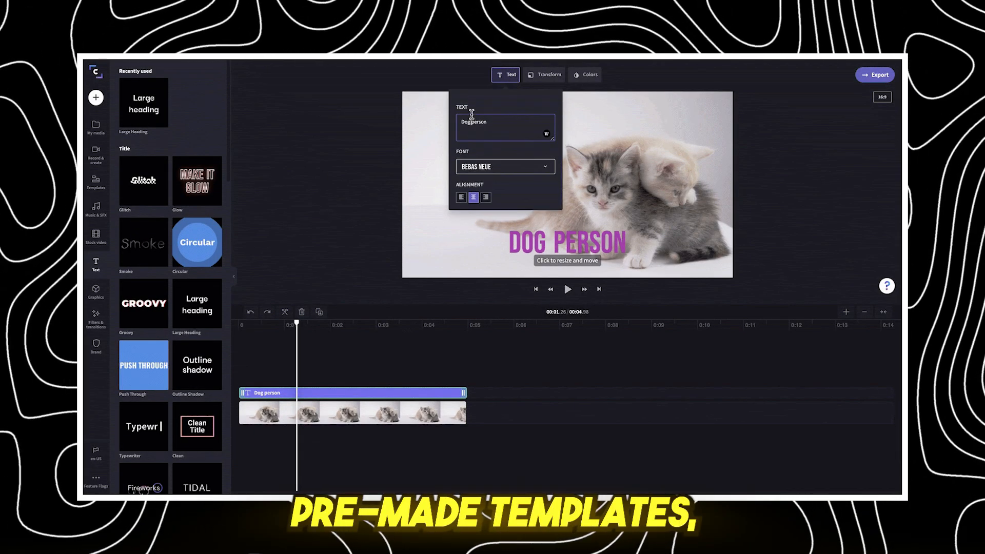
type("person")
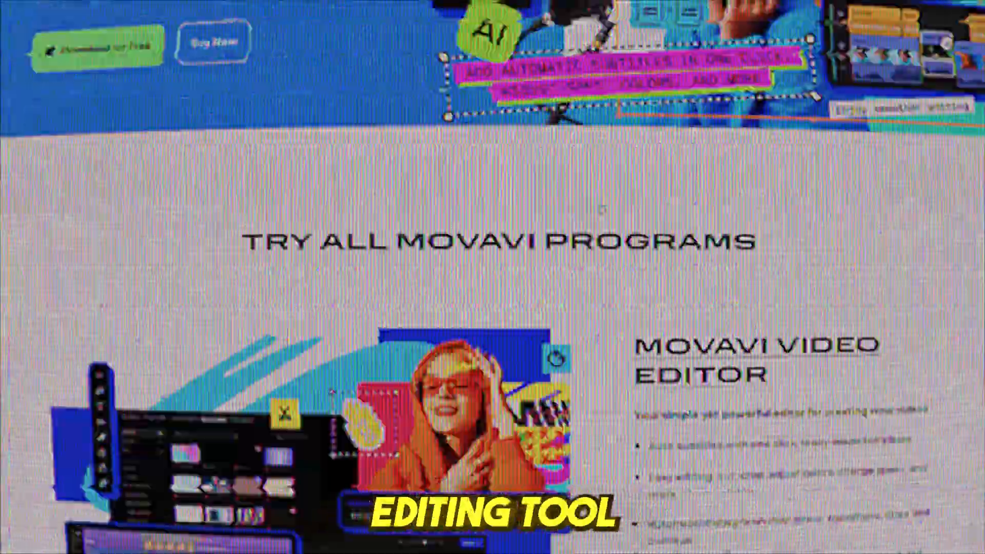
Show the project's media files and place the Laptop Charging clip around the four-second mark.
scroll("down", 3)
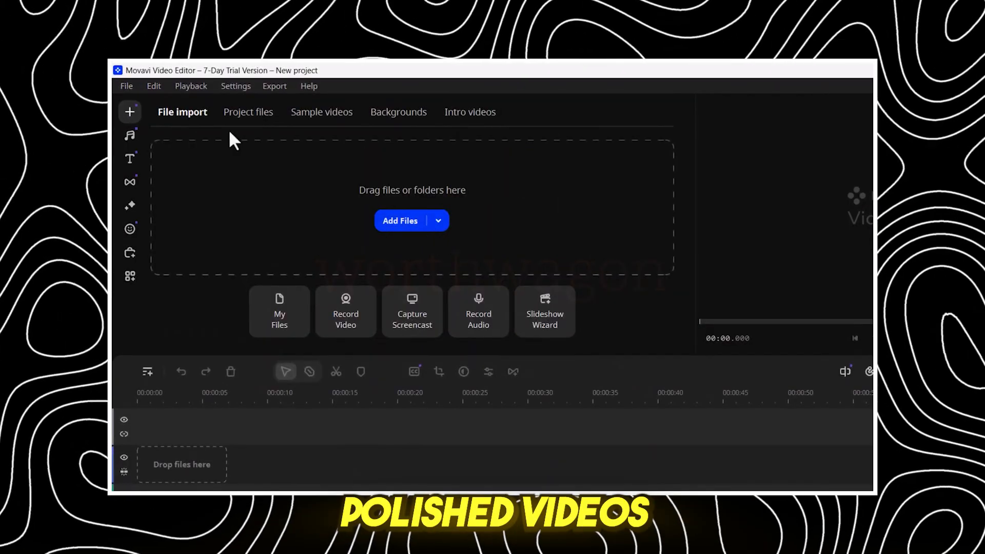
left_click(321, 112)
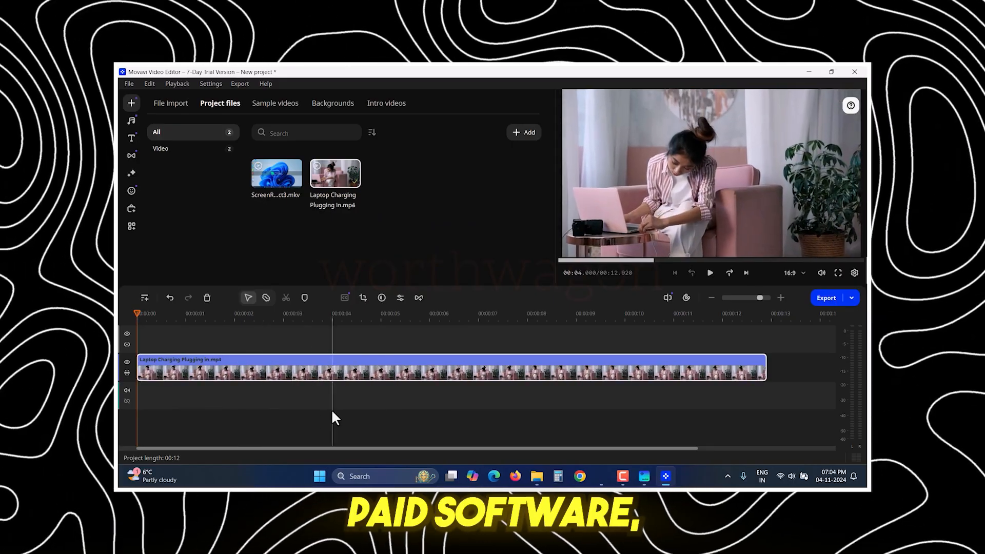
left_click(170, 313)
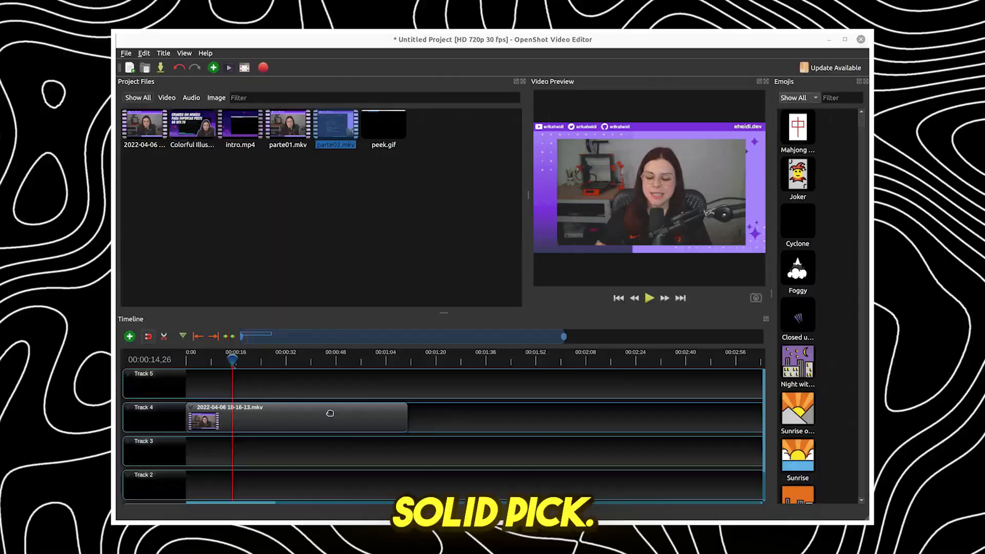
Bring up the context menu of editing actions for the clip on Track 4.
right_click(329, 413)
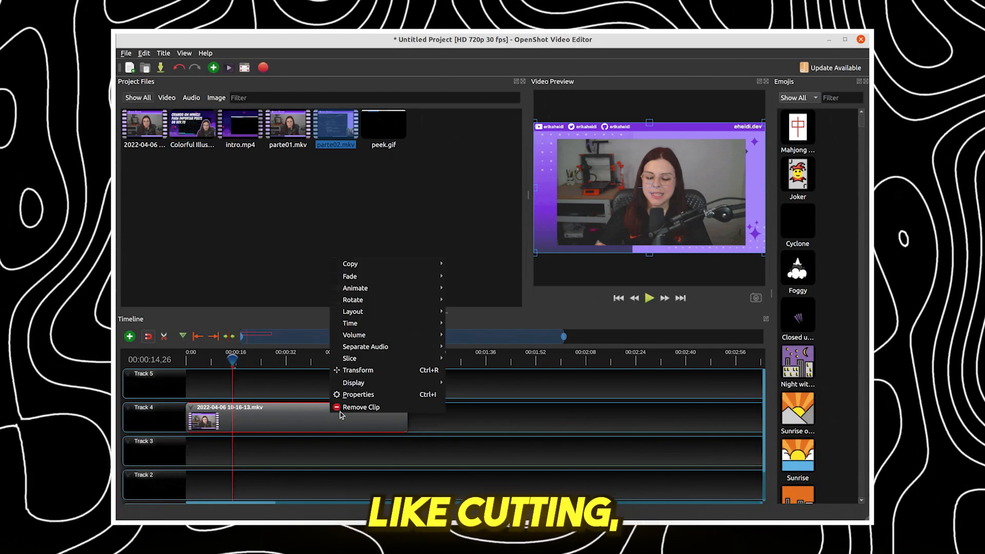
mouse_move(354, 334)
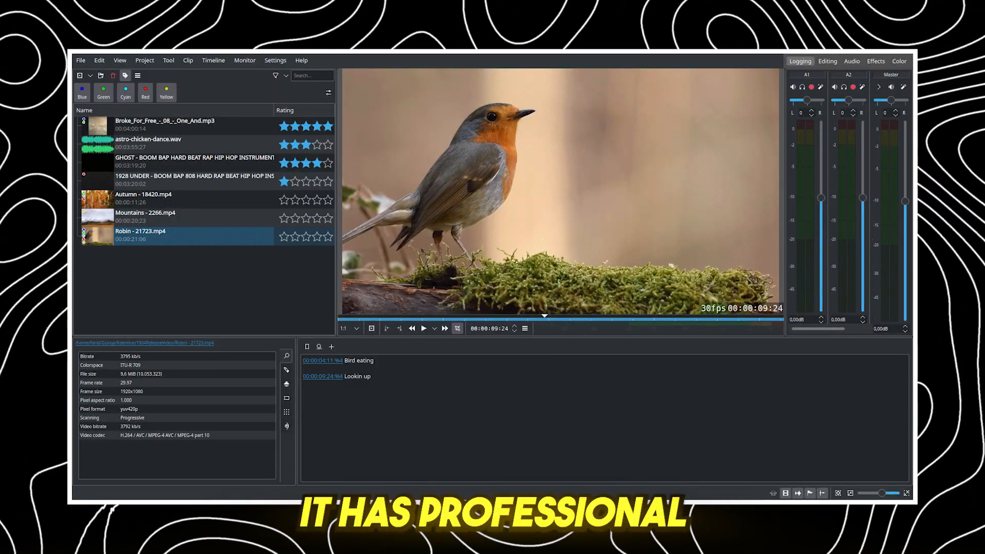
Move through the Editing workspace to the Audio workspace with mixer, spectrum and effect stack.
left_click(826, 61)
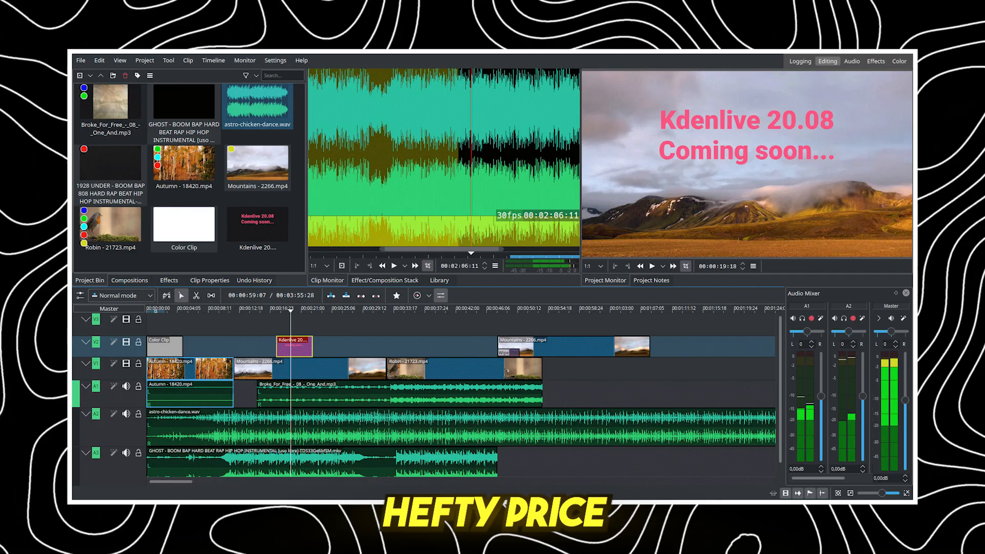
left_click(851, 61)
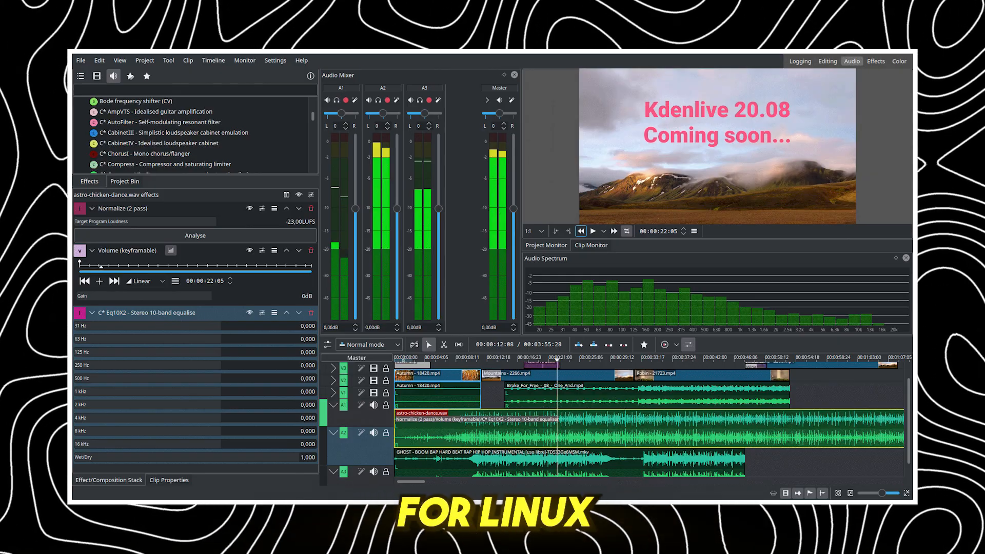
left_click(875, 60)
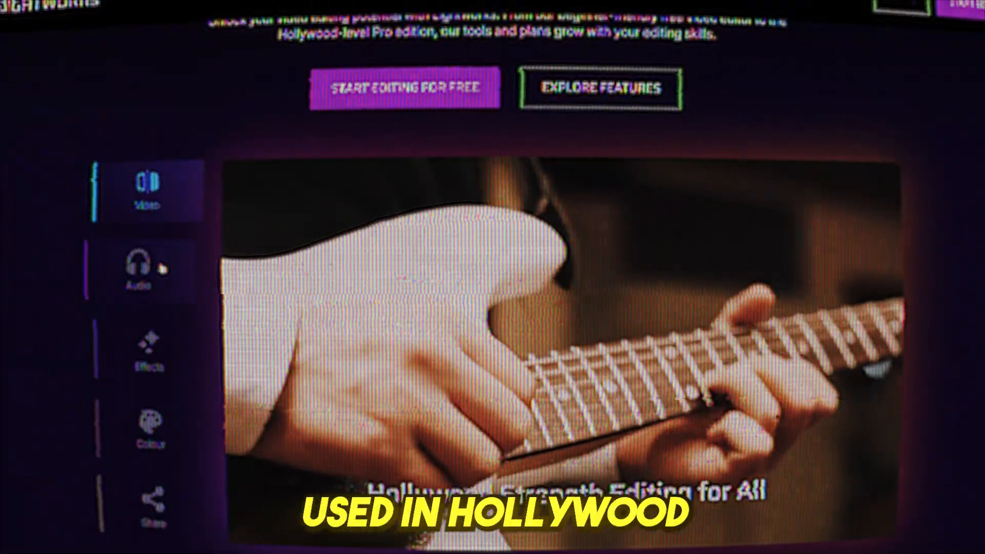
Show the Audio section of the Lightworks feature showcase beside the demo video.
left_click(150, 352)
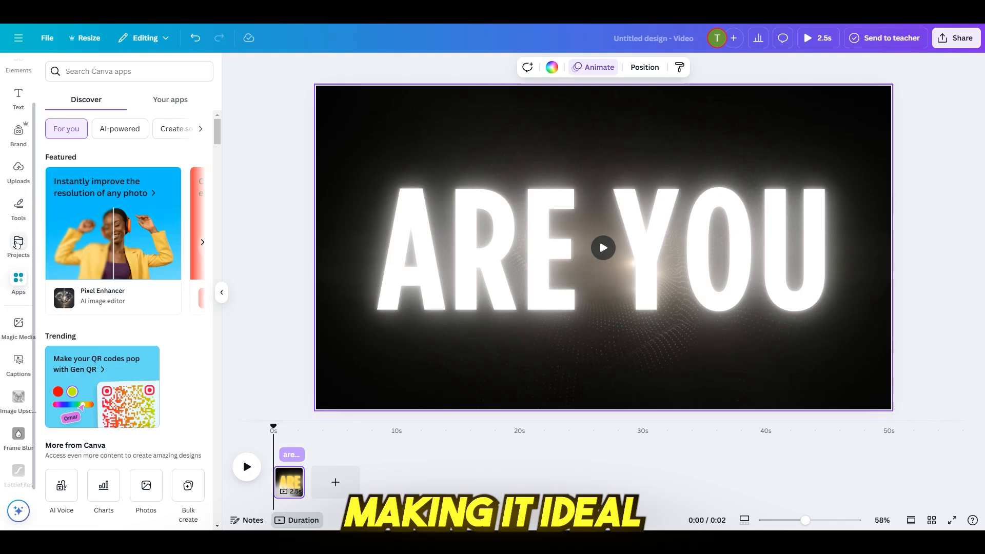
Switch from the Apps panel to the saved Projects list in Canva's sidebar.
left_click(18, 74)
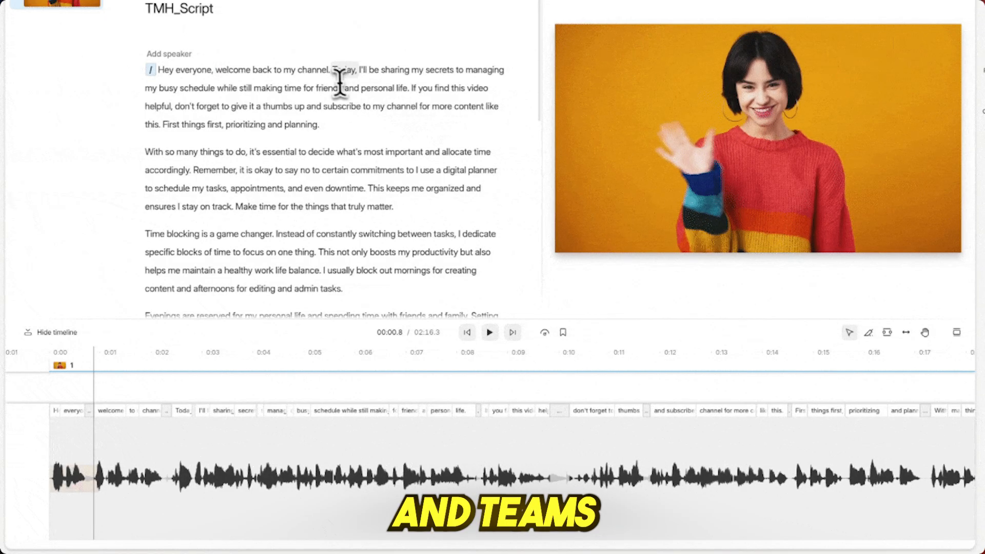
Select the opening words of the TMH_Script transcript for editing.
left_click_drag(215, 70, 327, 70)
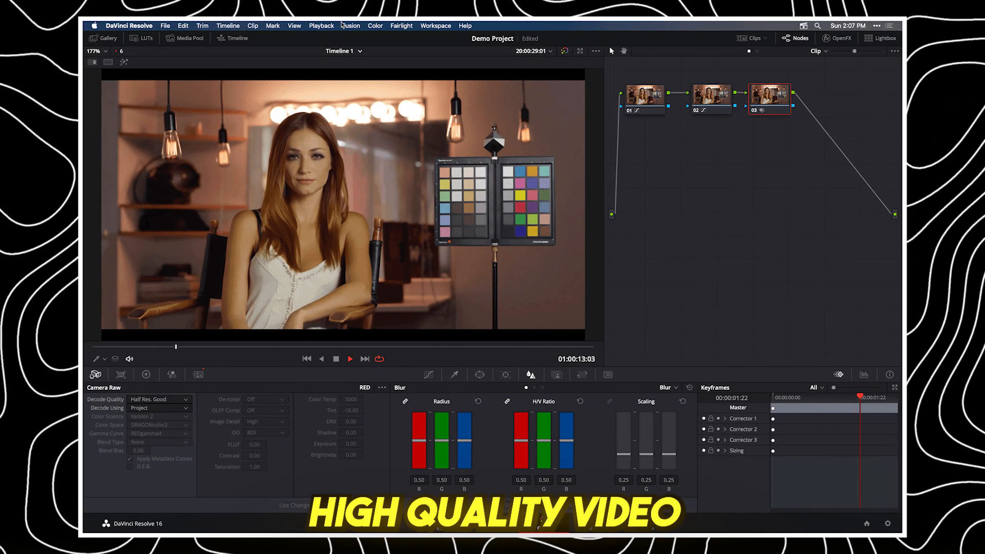
Show the Playback menu's Proxy Mode choices: Off, Half Resolution and Quarter Resolution.
left_click(321, 26)
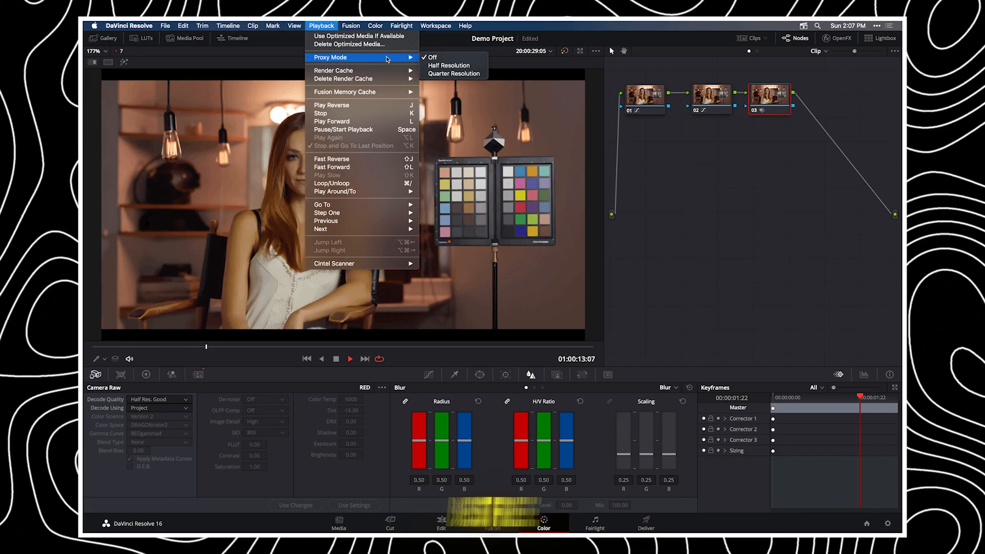